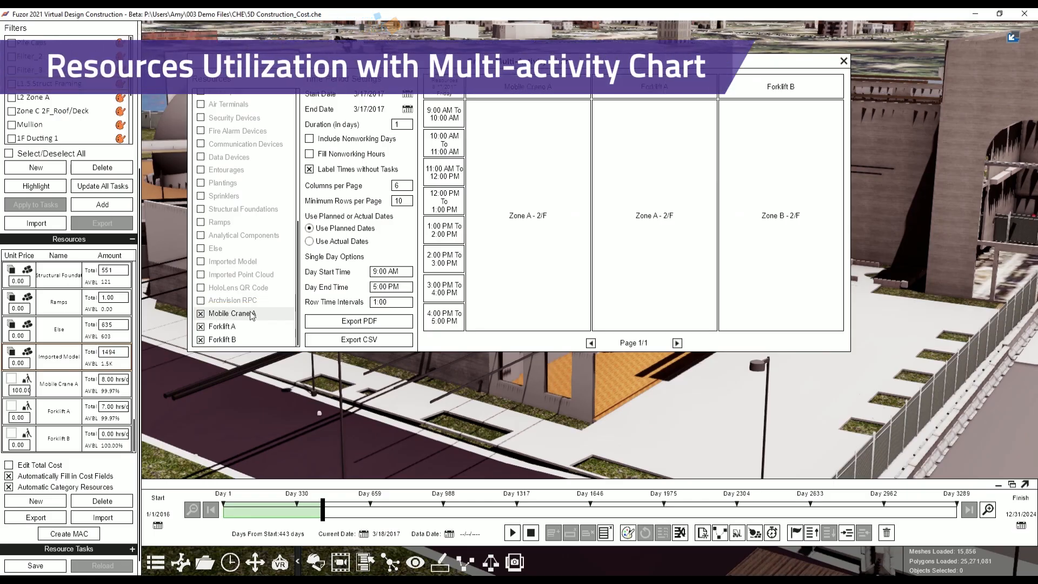
# Step: Export the Mobile Crane A, Forklift A and Forklift B usage chart to CSV
pyautogui.click(358, 340)
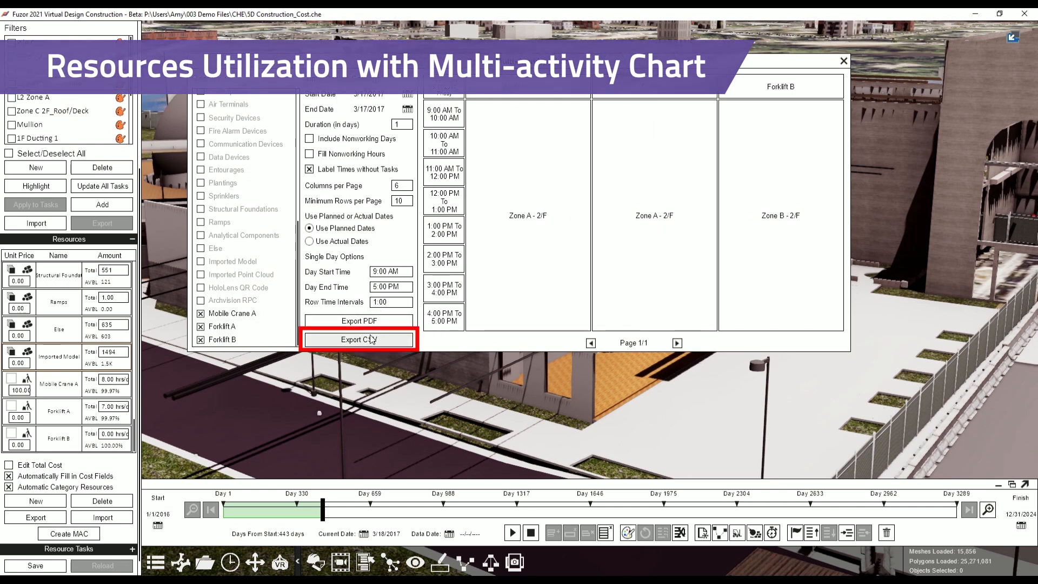
pyautogui.click(357, 340)
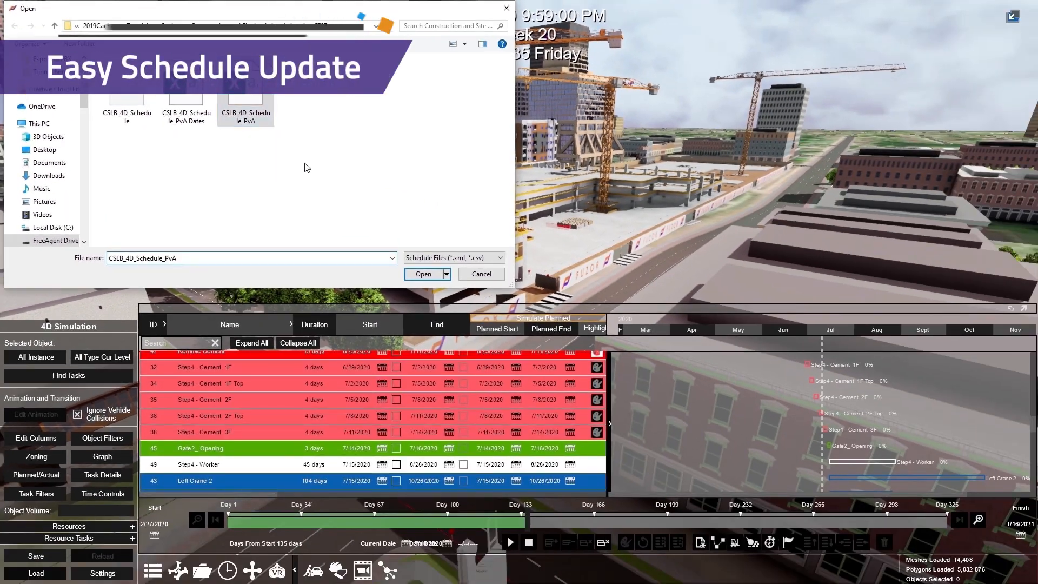
# Step: Open CSLB_4D_Schedule_PvA and load it with Merge By ID
pyautogui.click(422, 274)
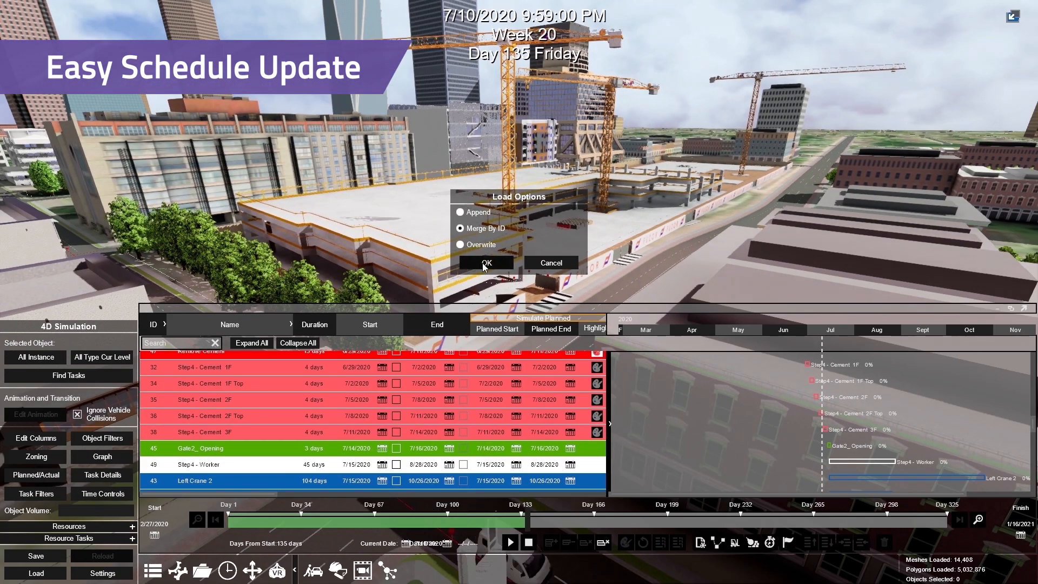
pyautogui.click(485, 262)
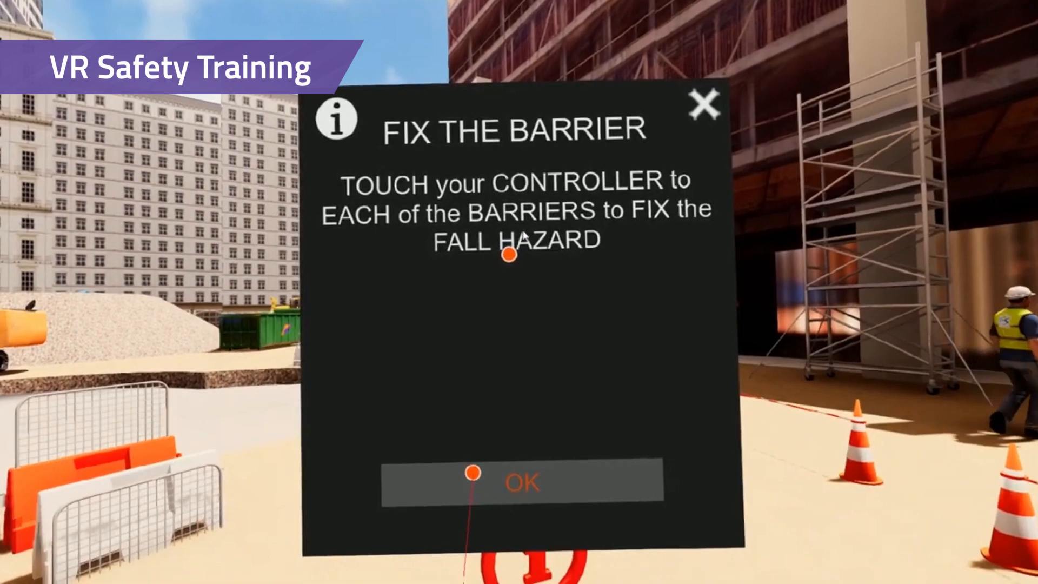
# Step: Confirm the Fix the Barrier task panel with OK
pyautogui.click(519, 481)
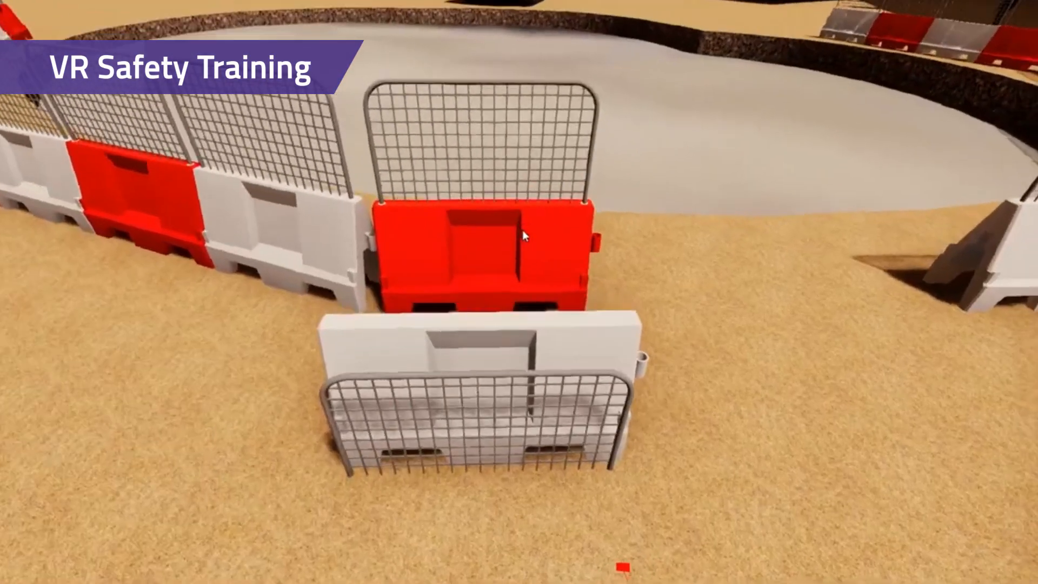